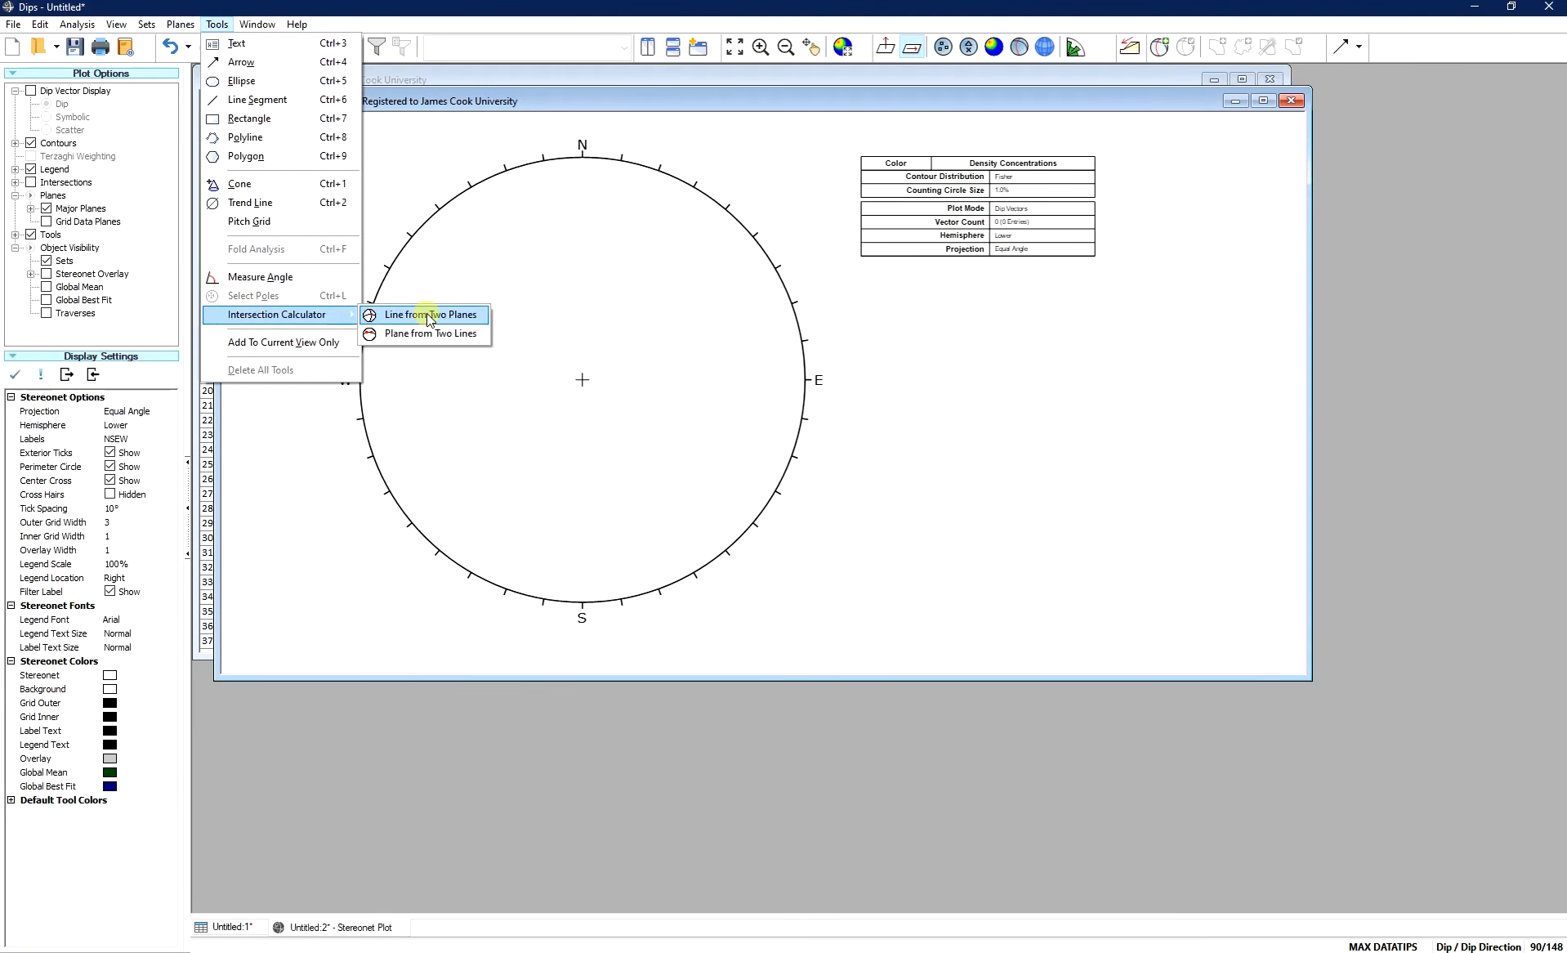
# - Start the Line from Two Planes intersection calculator and place the first great-circle plane
pyautogui.click(431, 314)
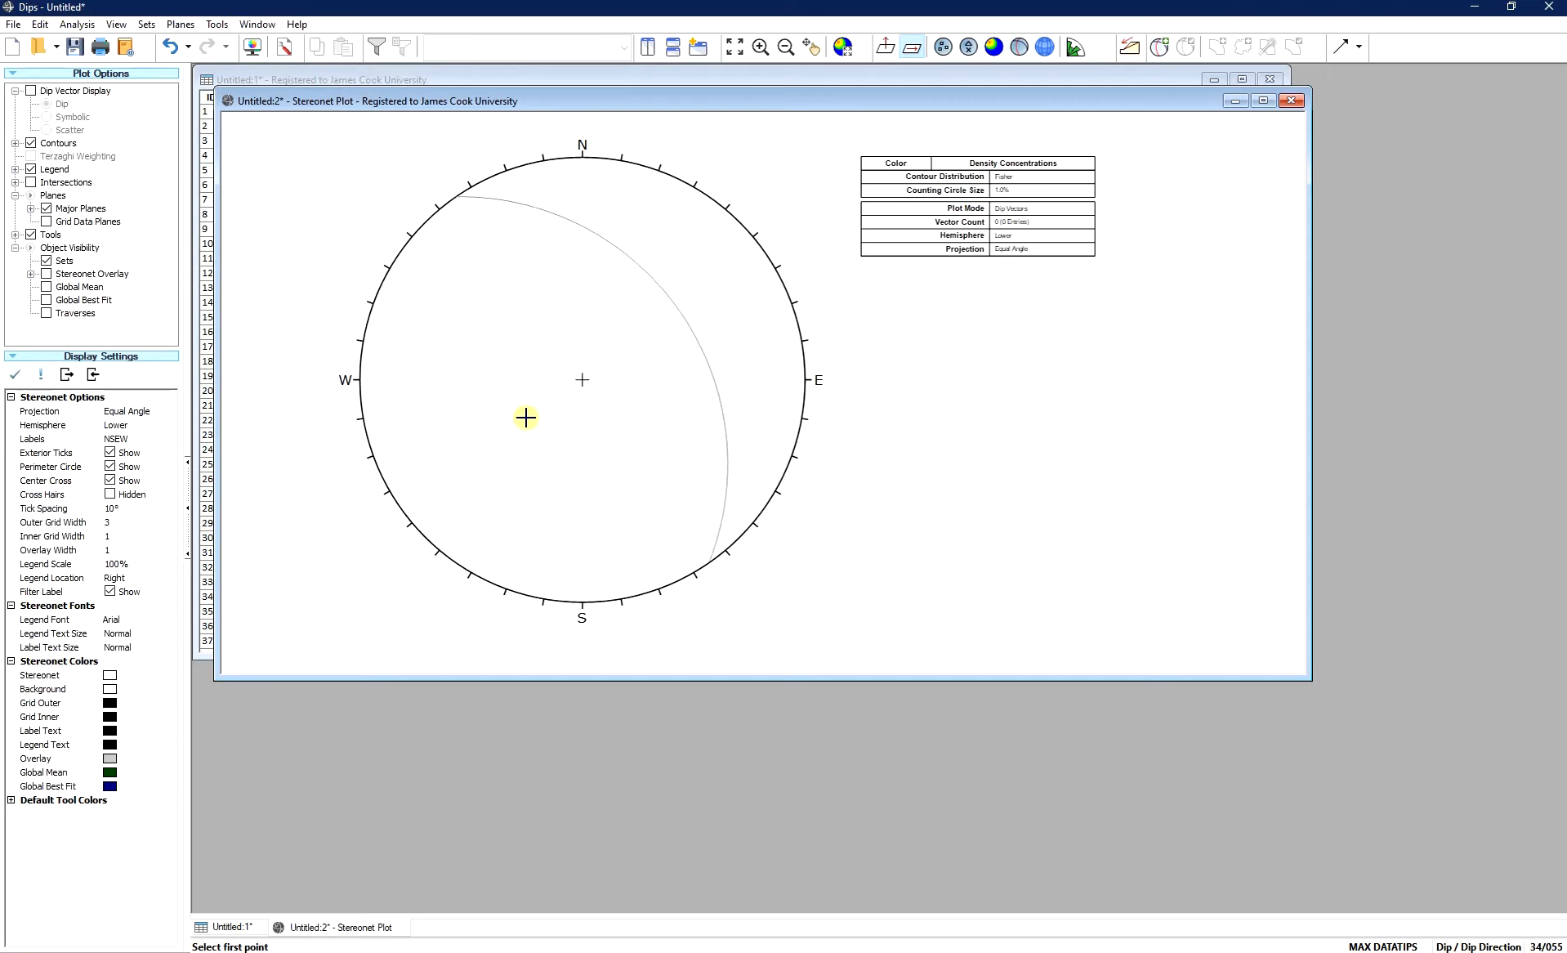
pyautogui.click(525, 418)
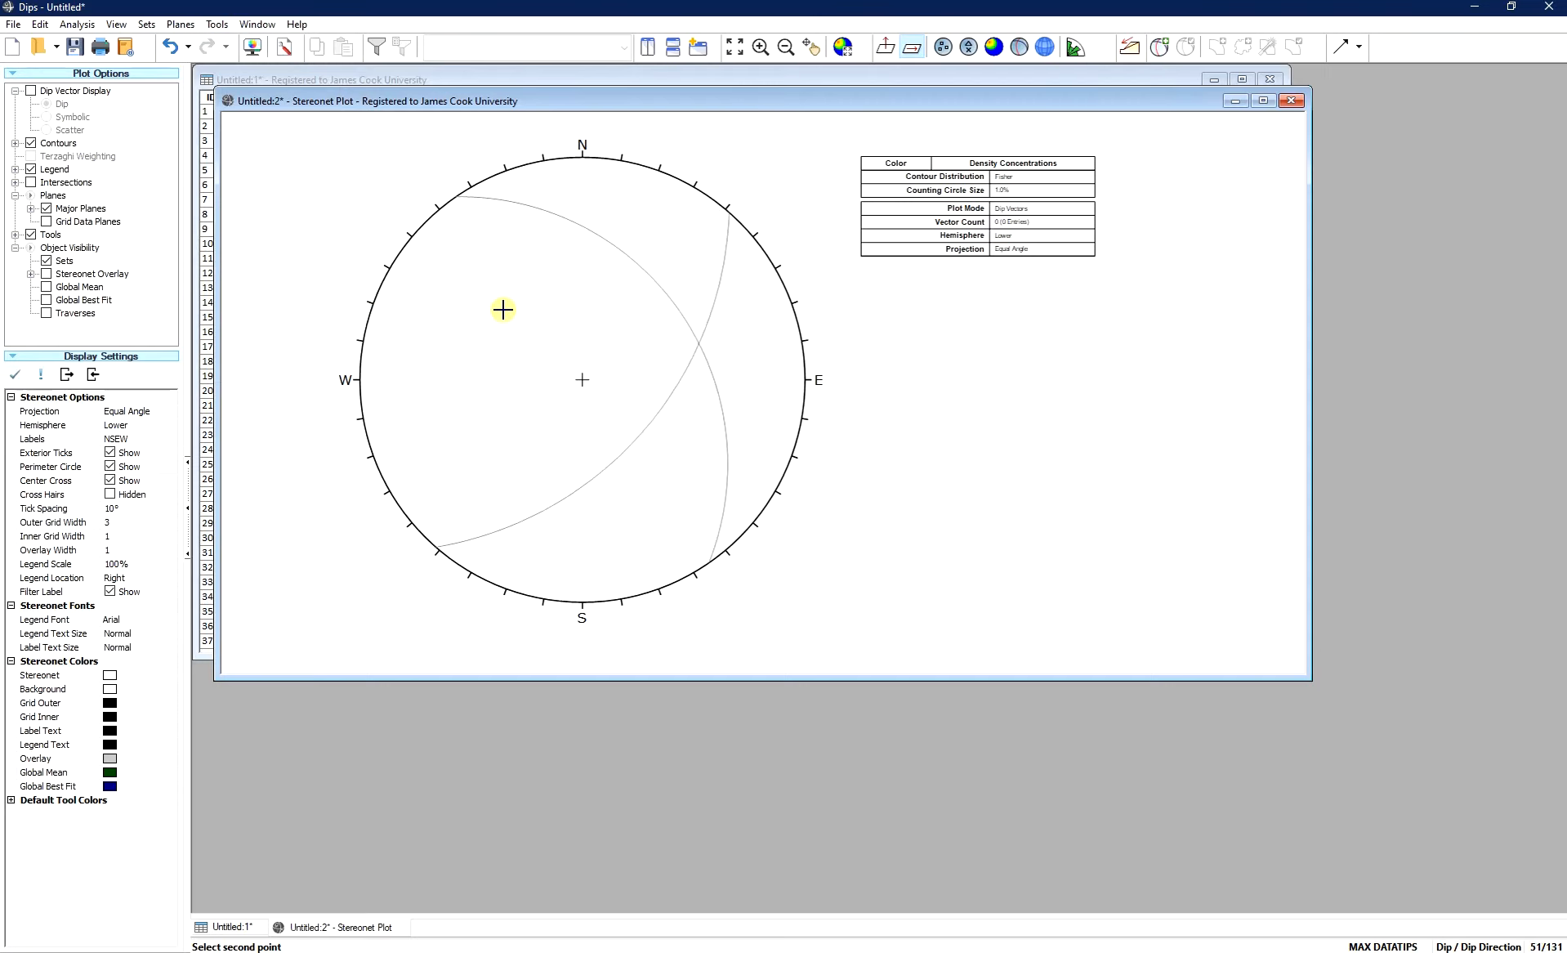